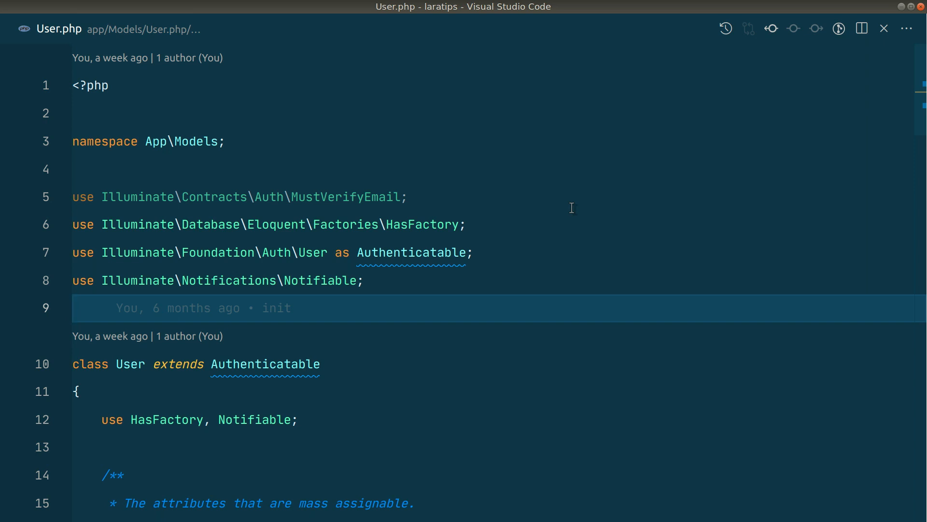
- Focus the integrated terminal to generate the PasswordChangedObserver class with artisan
left_click(76, 307)
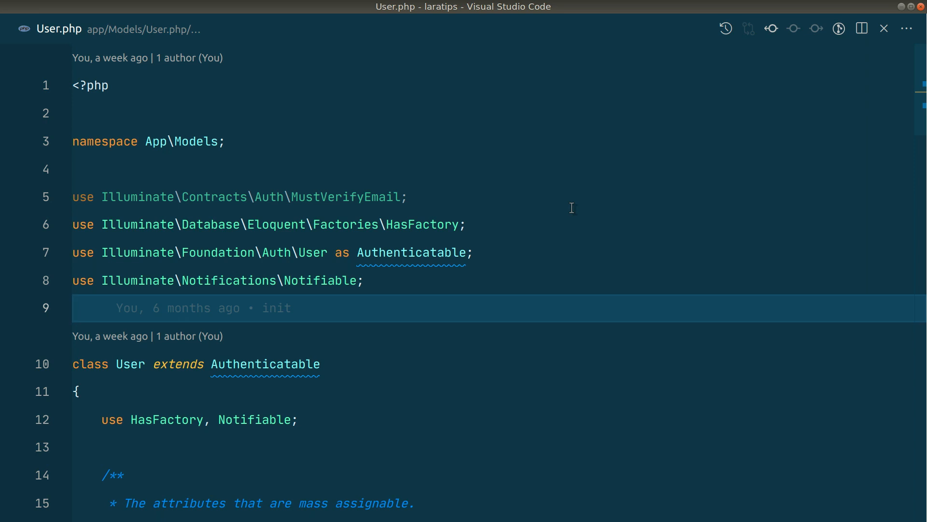
mouse_move(581, 241)
type("pa make:observer PasswordChangedObserver")
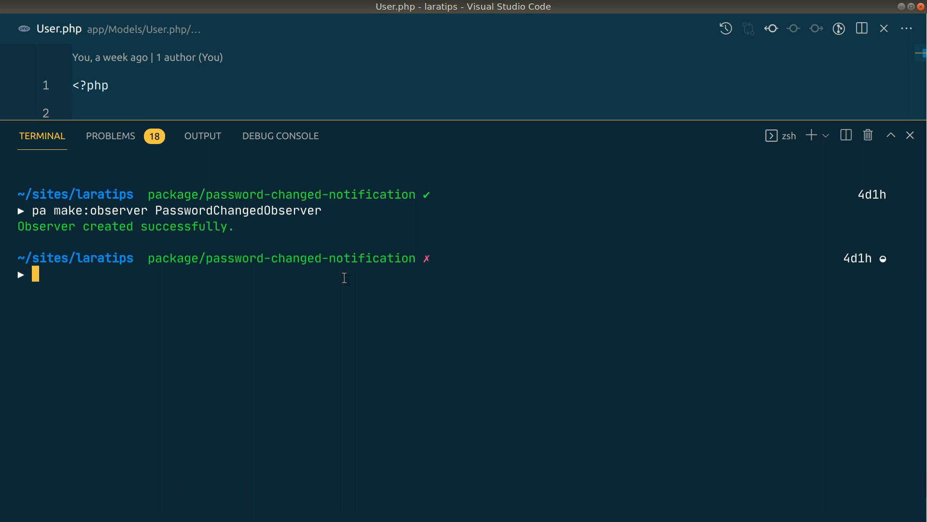
- Check git status, open the new PasswordChangedObserver file and select its placeholder comment
type("gs")
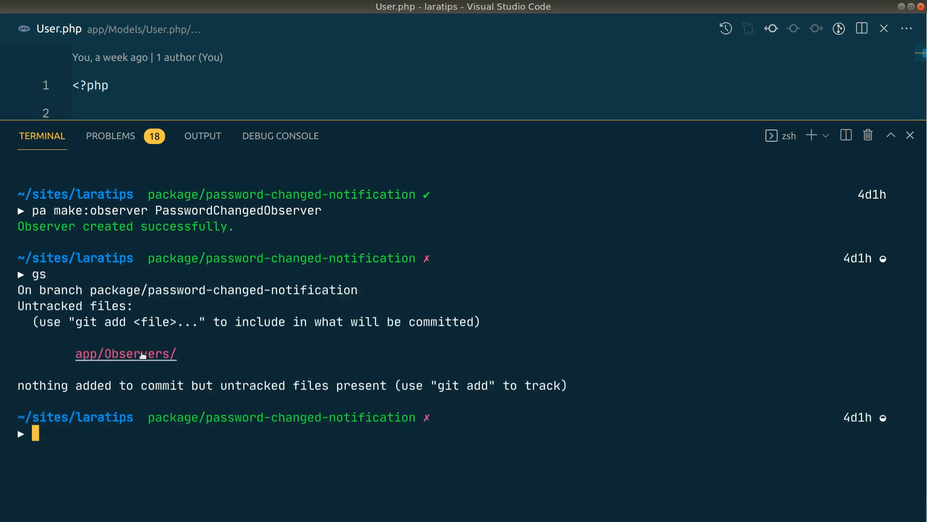
left_click(126, 353)
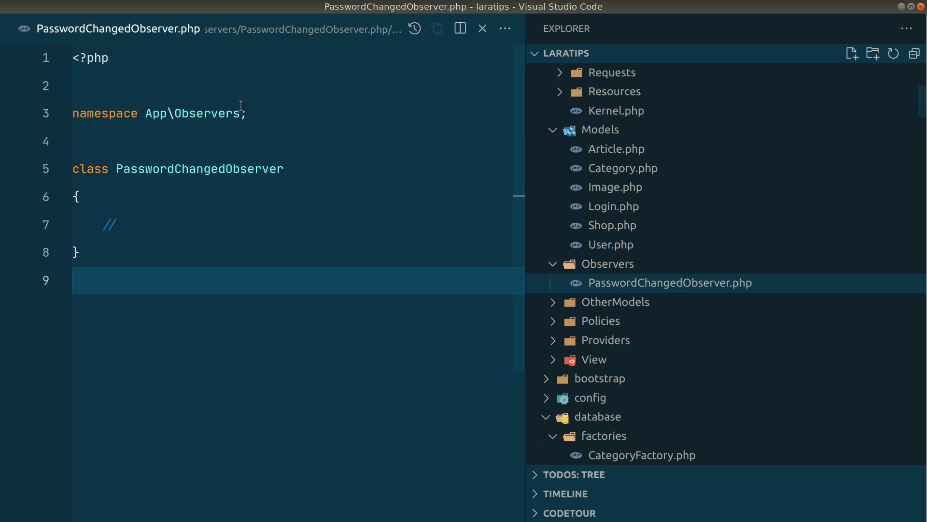
left_click(883, 28)
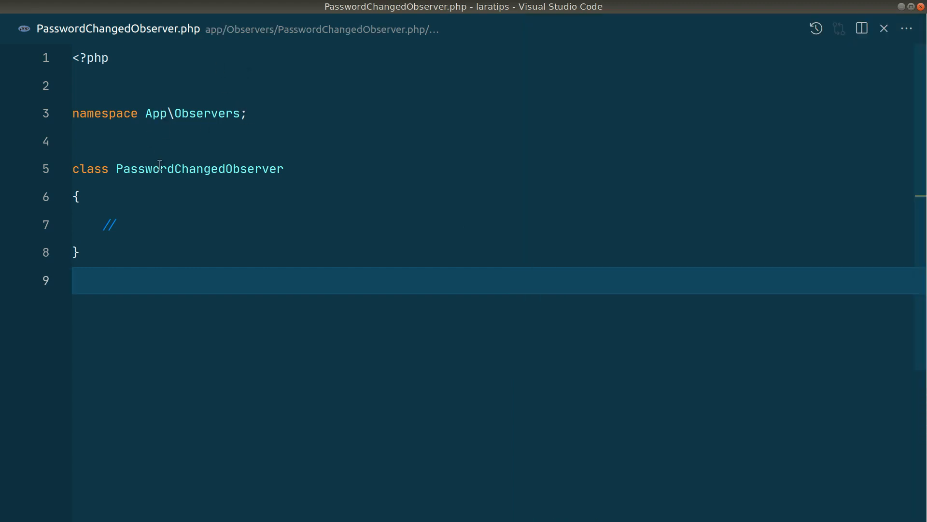
double_click(199, 169)
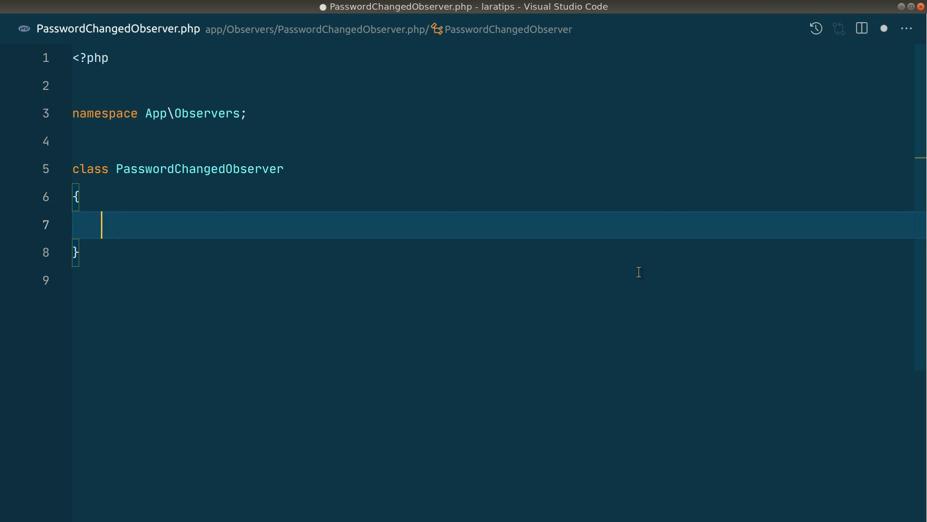
- Write updated($model) containing an if ($model->wasChanged('password')) block
type("public function updated()")
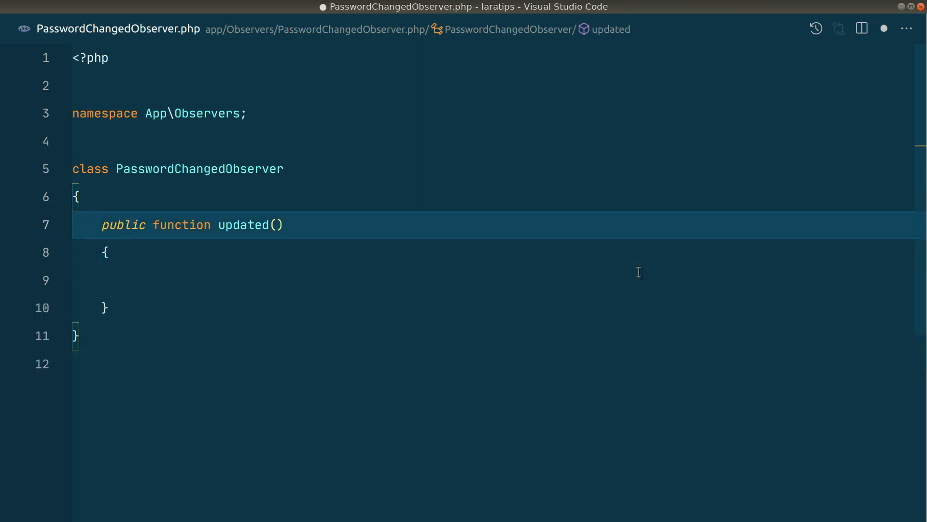
type("$model")
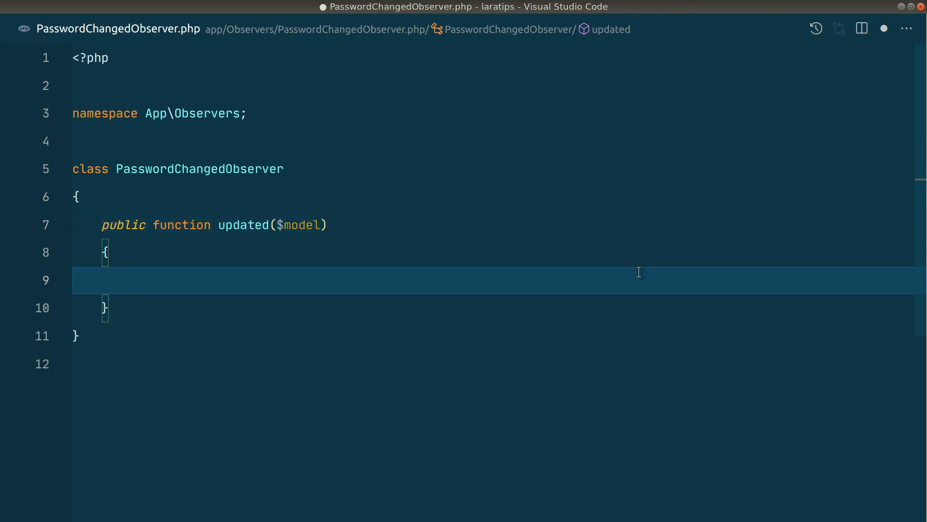
type("if ($model->wasChanged('pa")
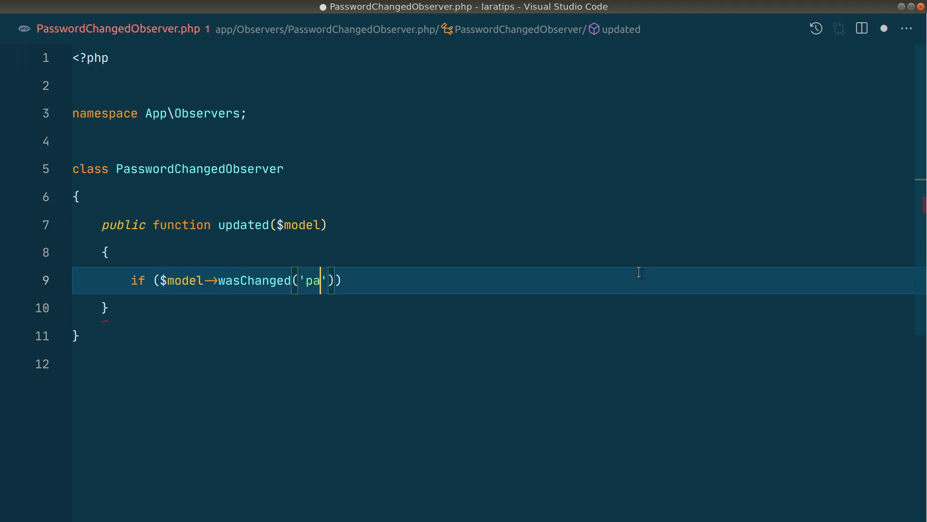
type("ssword')) {")
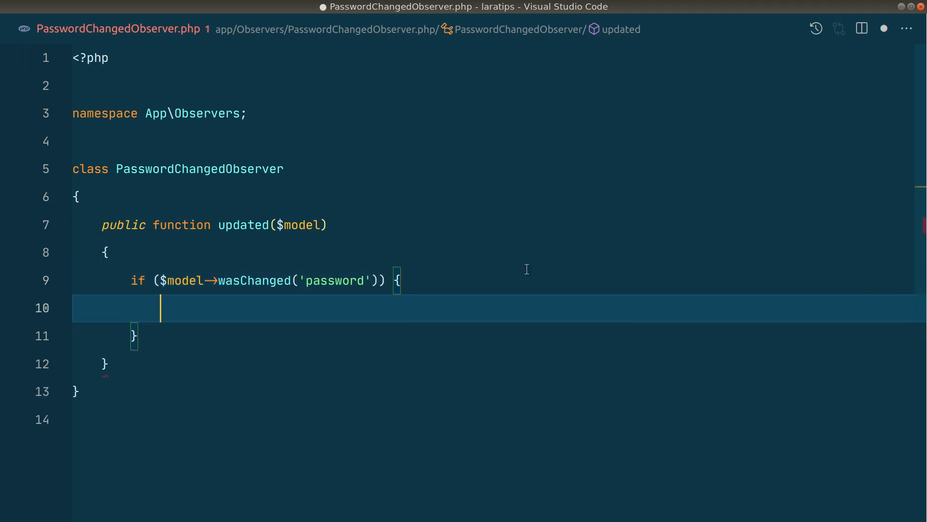
double_click(253, 280)
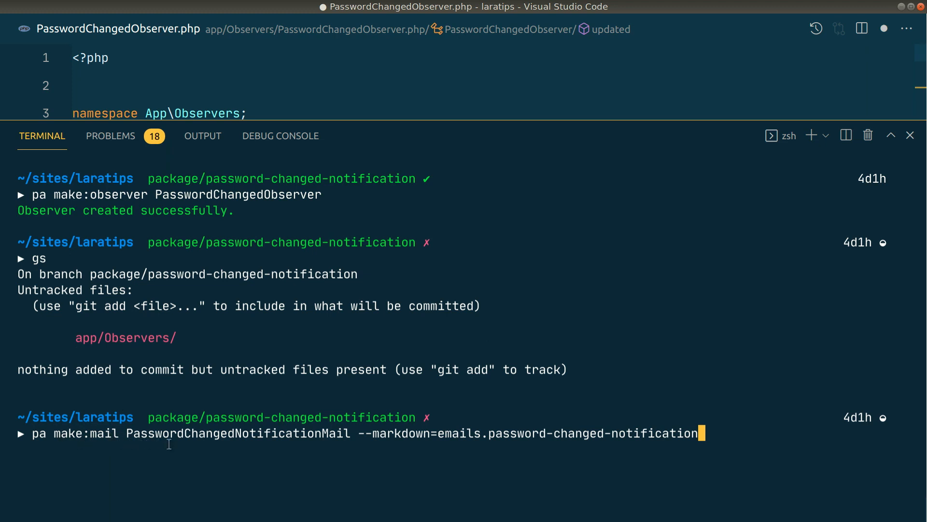
mouse_move(396, 443)
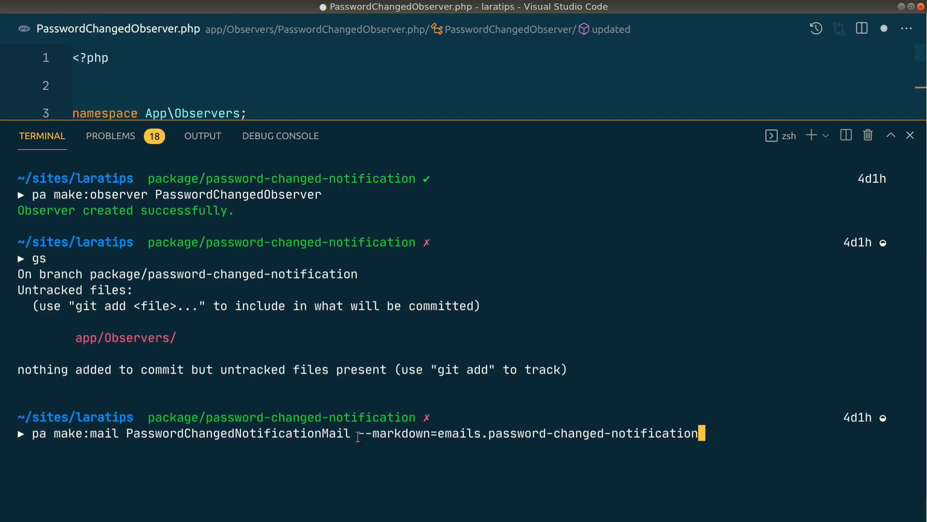
- Run make:mail PasswordChangedNotificationMail with --markdown=emails.password-changed-notification and show the Explorer
left_click_drag(360, 432, 695, 433)
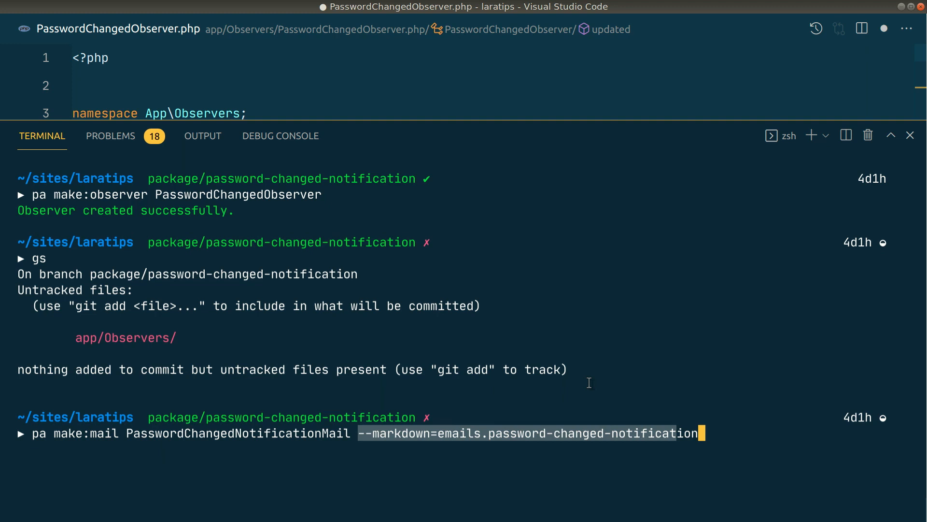
key("enter")
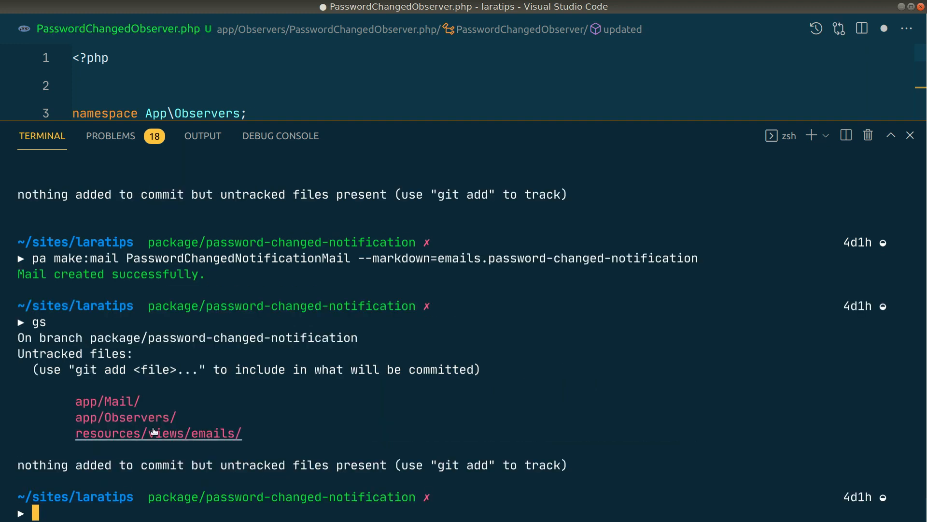
left_click(862, 28)
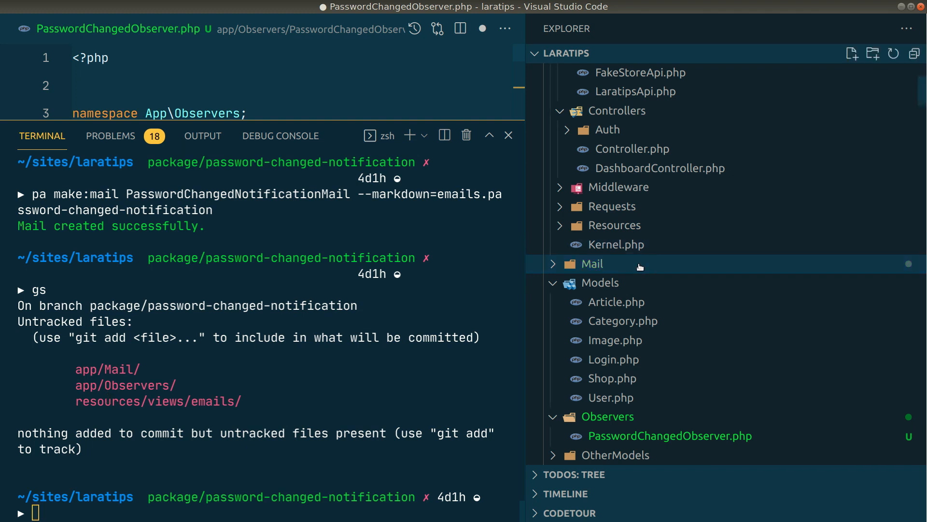
- Open the generated PasswordChangedNotificationMail class and its password-changed-notification template
left_click(591, 263)
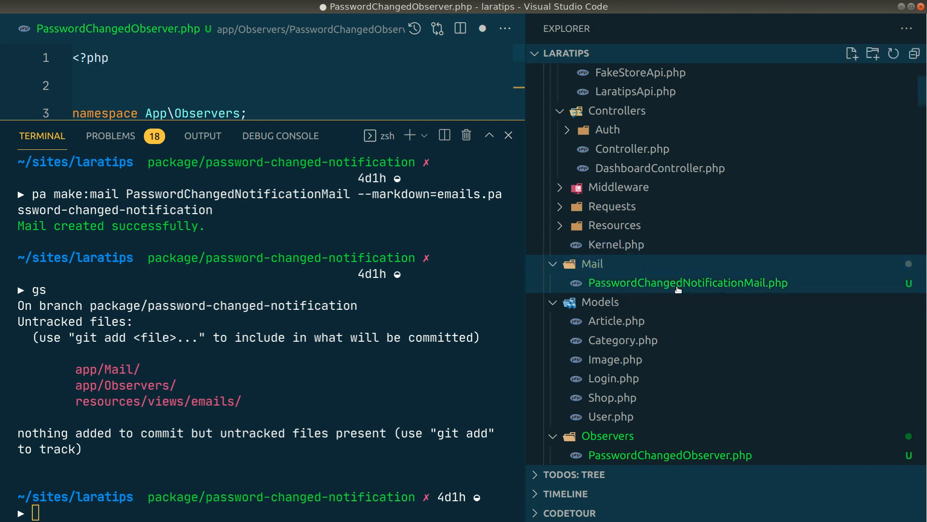
left_click(687, 282)
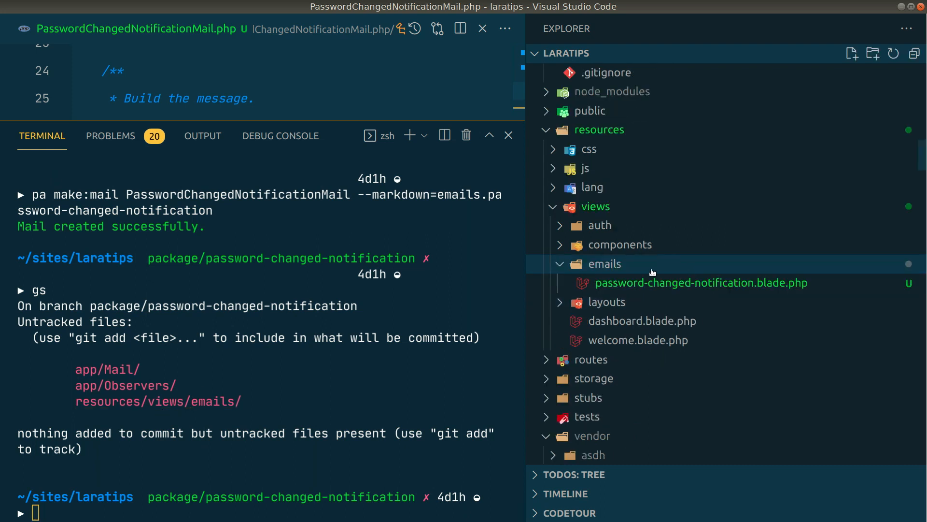
left_click(701, 283)
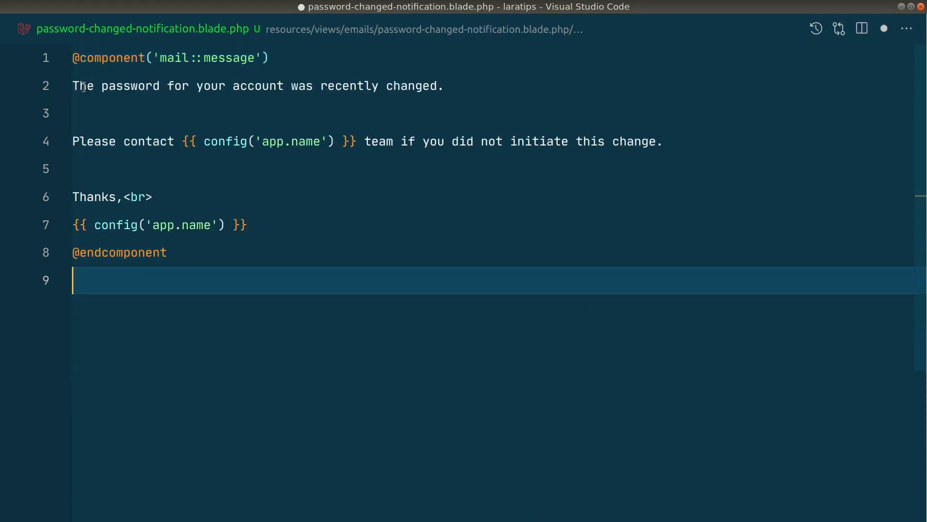
- Review the template's password-changed and 'if you did not initiate' sentences, then list recent files
triple_click(258, 86)
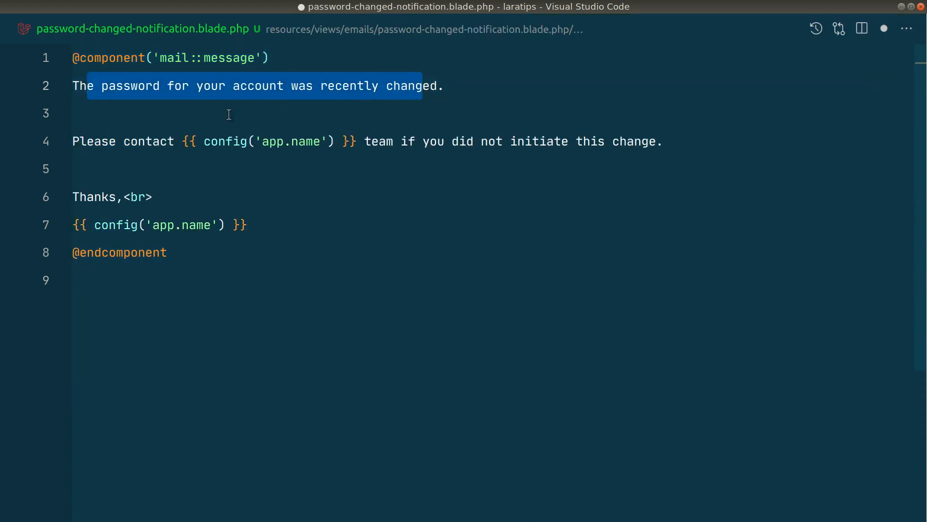
left_click(226, 141)
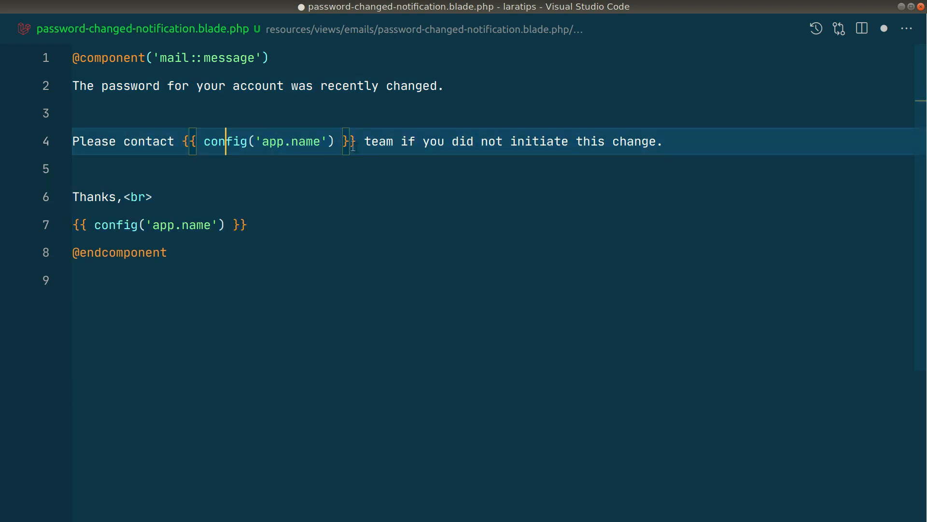
left_click_drag(399, 141, 546, 142)
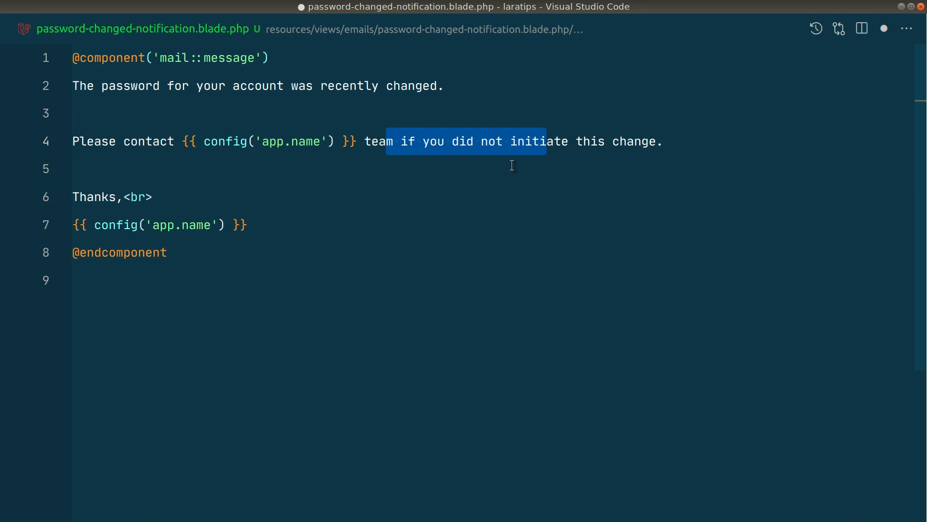
key("ctrl+p")
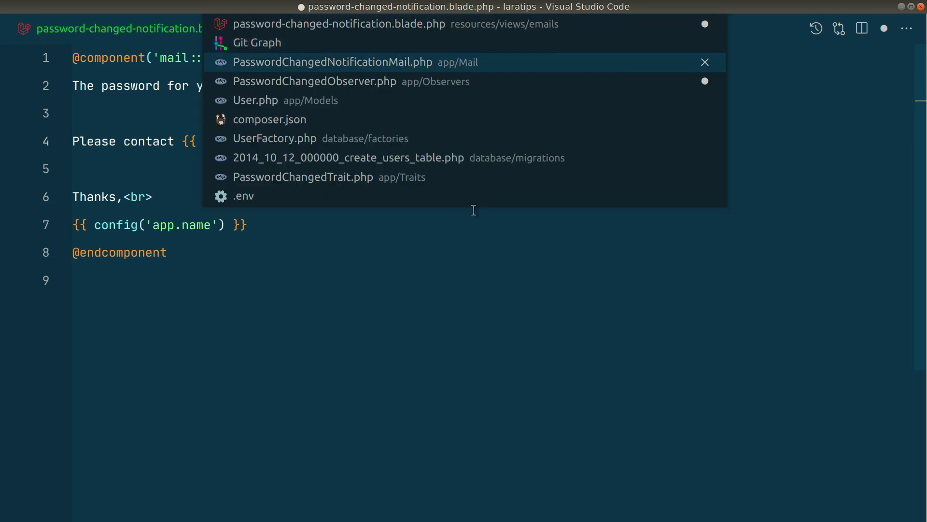
- Add Mail::to($model->email)->send(new PasswordChangedNotificationMail) inside the password-changed check
left_click(315, 81)
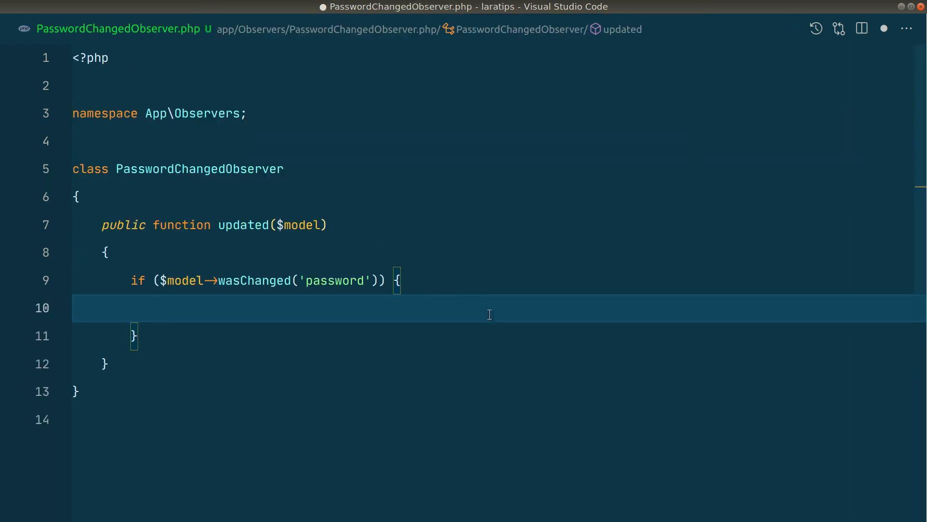
type("Mail")
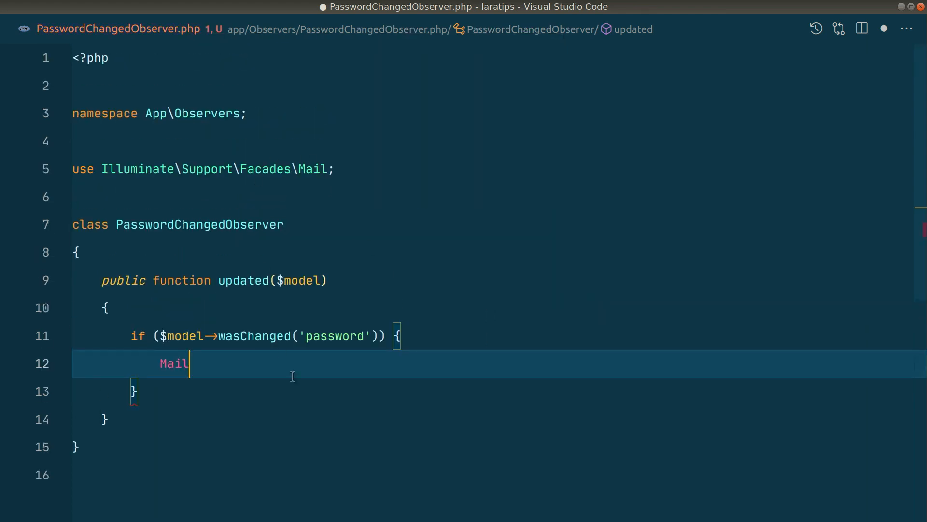
type("::to()")
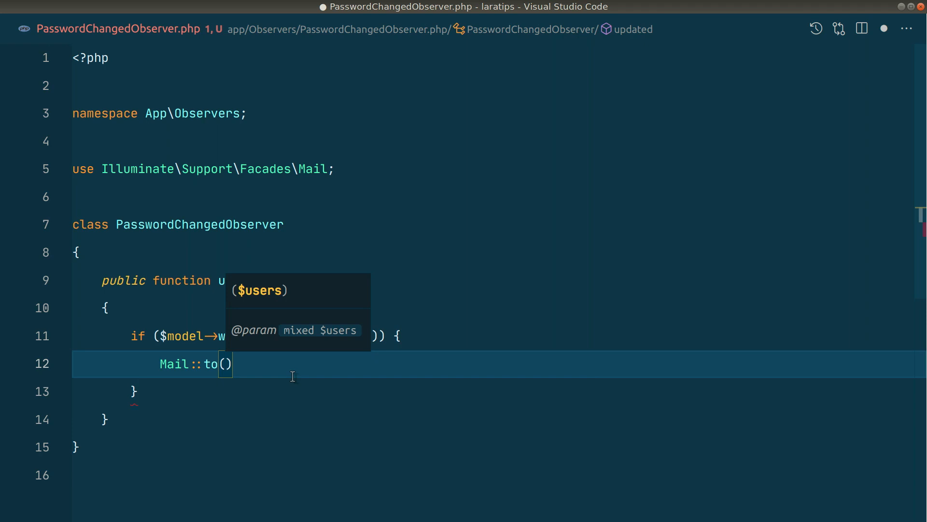
type("$model->email")
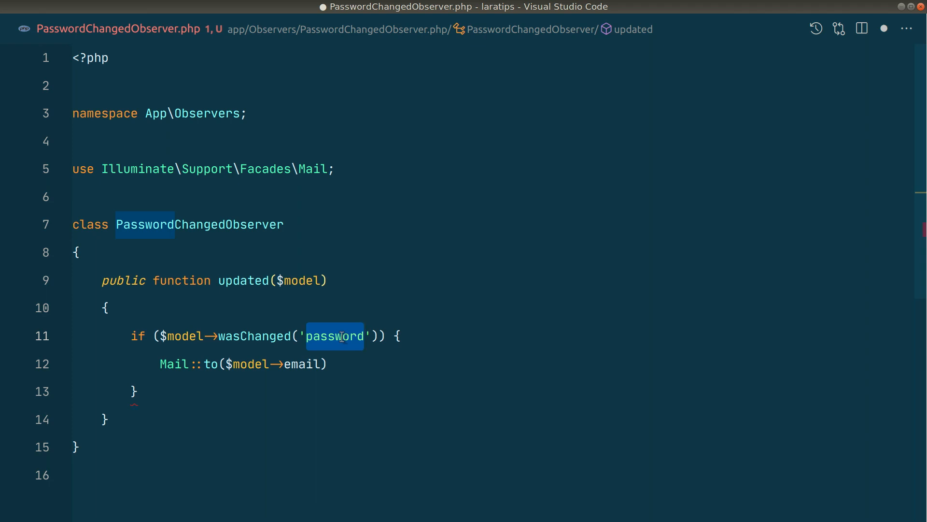
type("->")
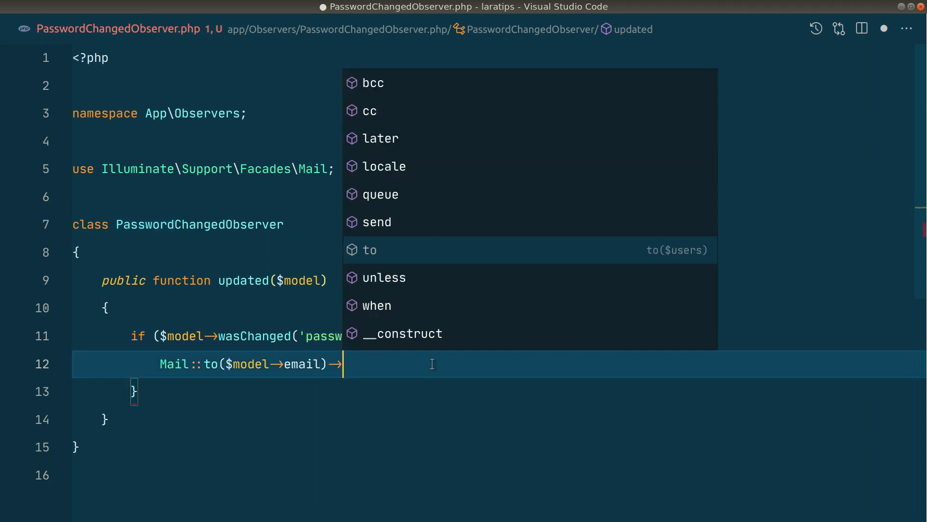
type("send(new PasswordChangedNotificationMail);")
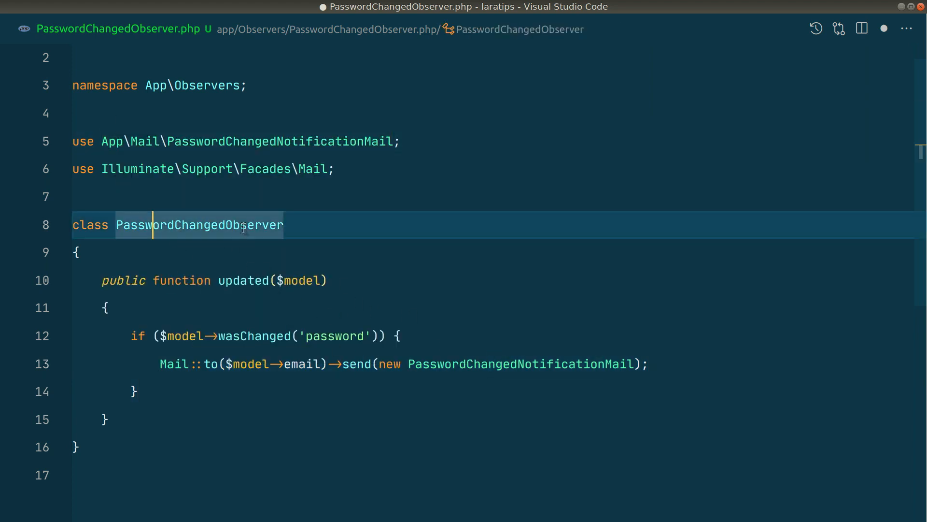
mouse_move(222, 390)
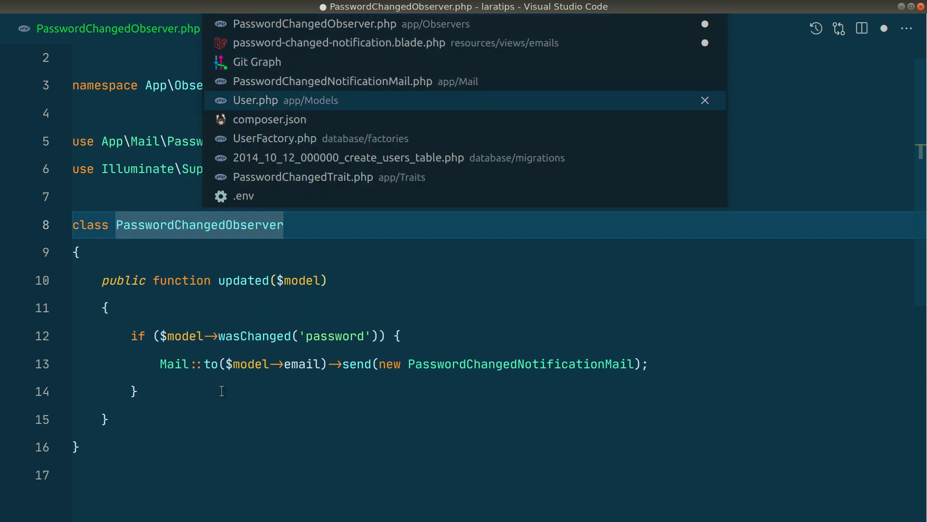
- In User.php, insert a public static function skeleton for booted() at the end of the model
left_click(255, 100)
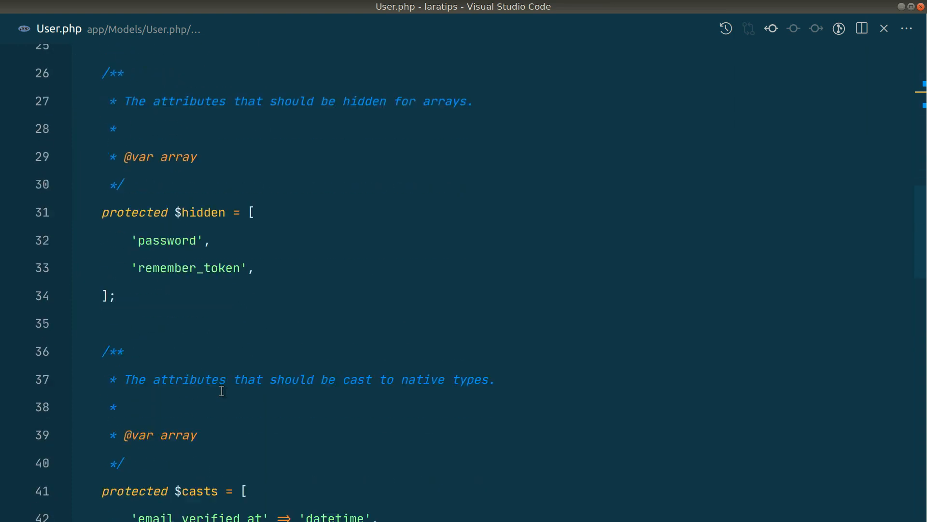
scroll("down", 3)
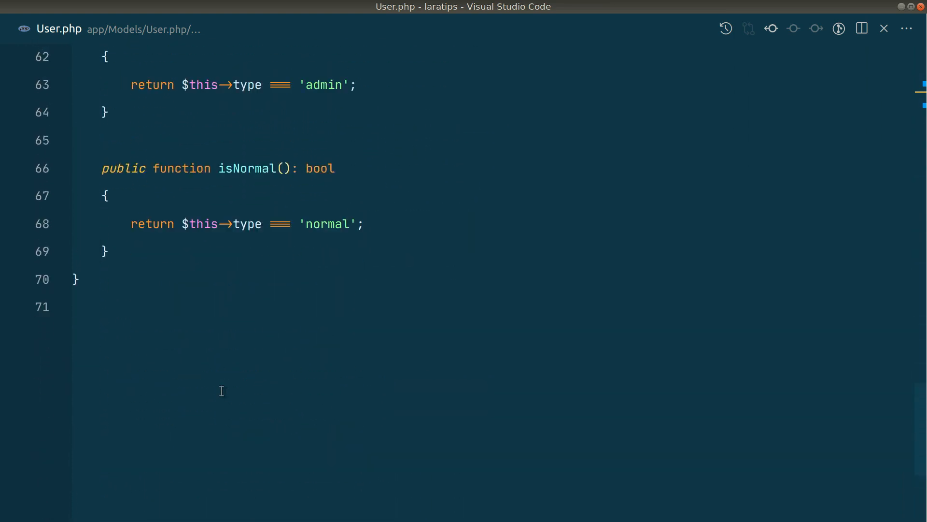
type("pub")
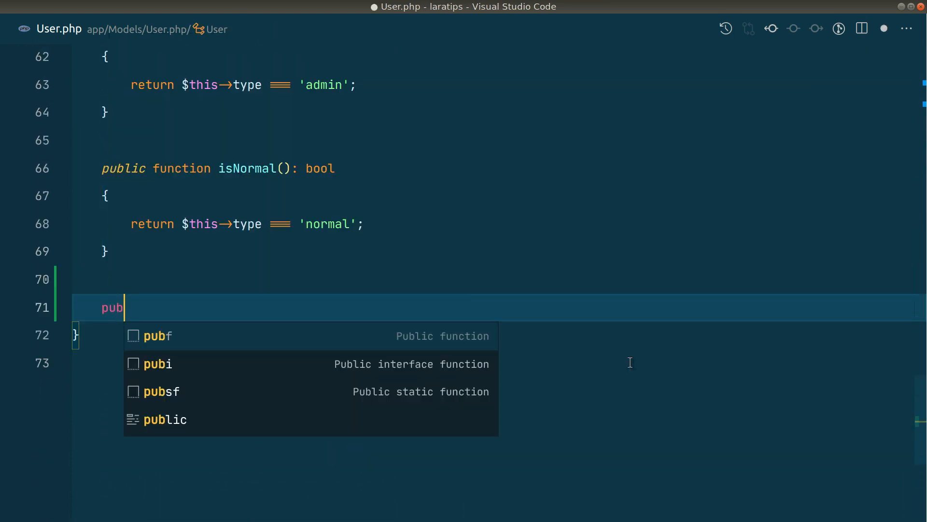
left_click(160, 391)
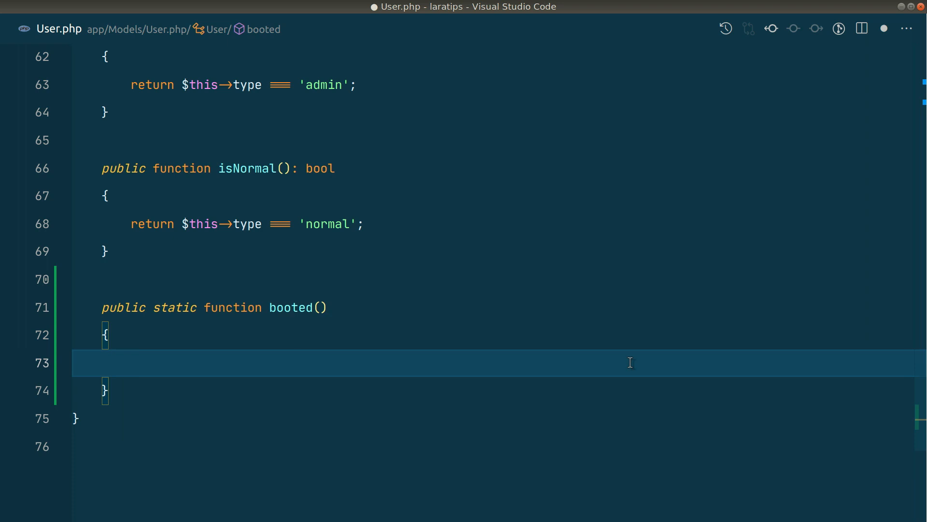
- Register static::observe(PasswordChangedObserver::class) inside booted()
type("static:")
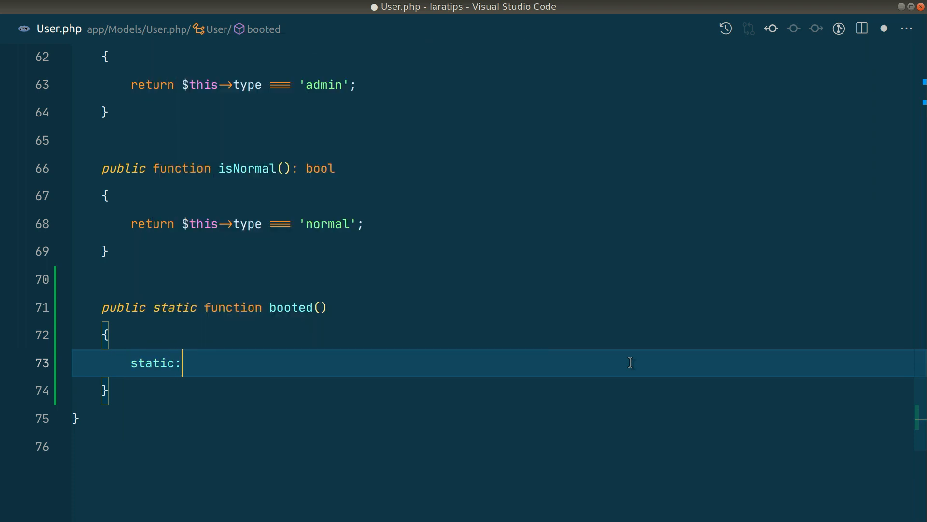
type(":observe(")
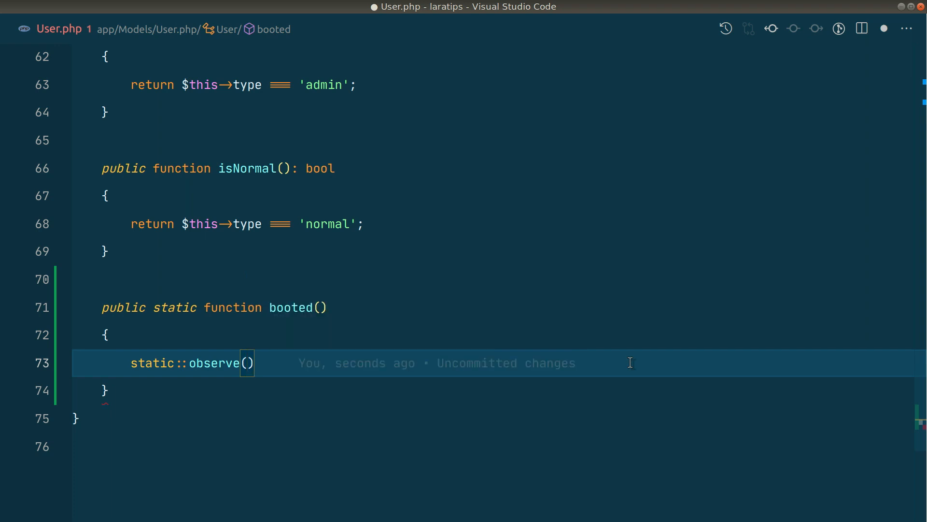
type("Passw")
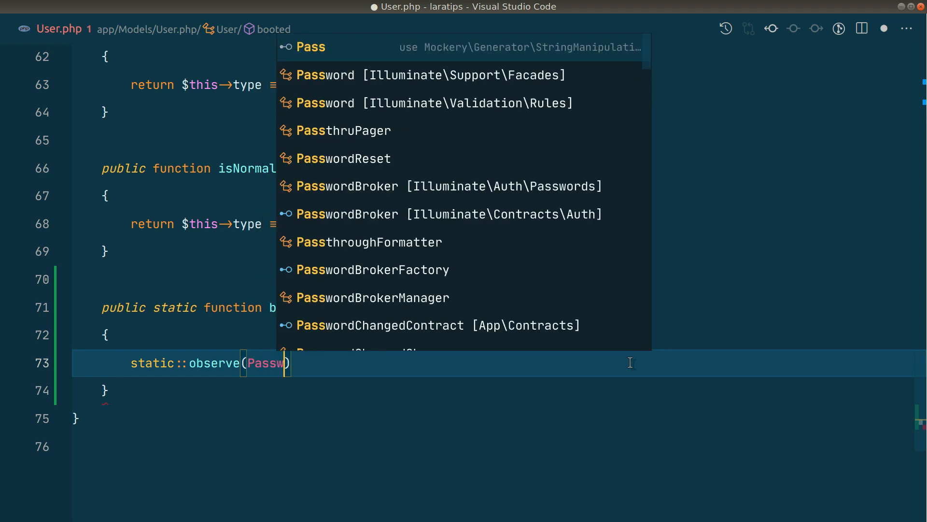
type("ordobser")
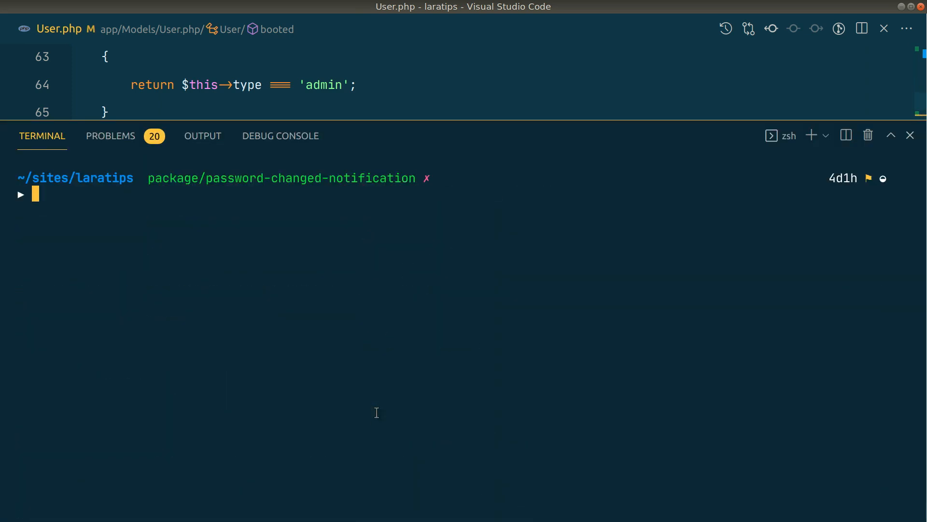
- Start tinker and set the first user's password to bcrypt('password') to trigger the observer
type("patinker")
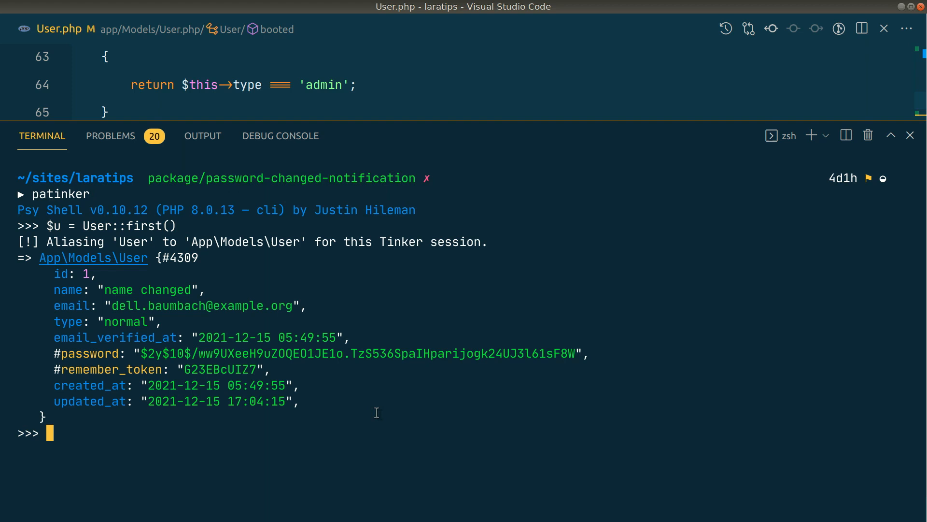
type("$u->password = bcrypt('password')")
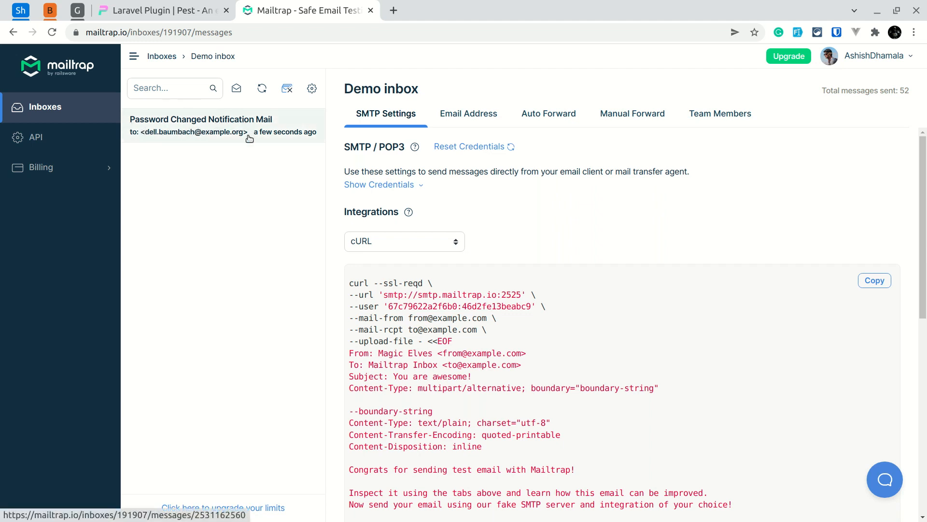
- Open the Password Changed Notification Mail in Mailtrap and read its body text
left_click(201, 125)
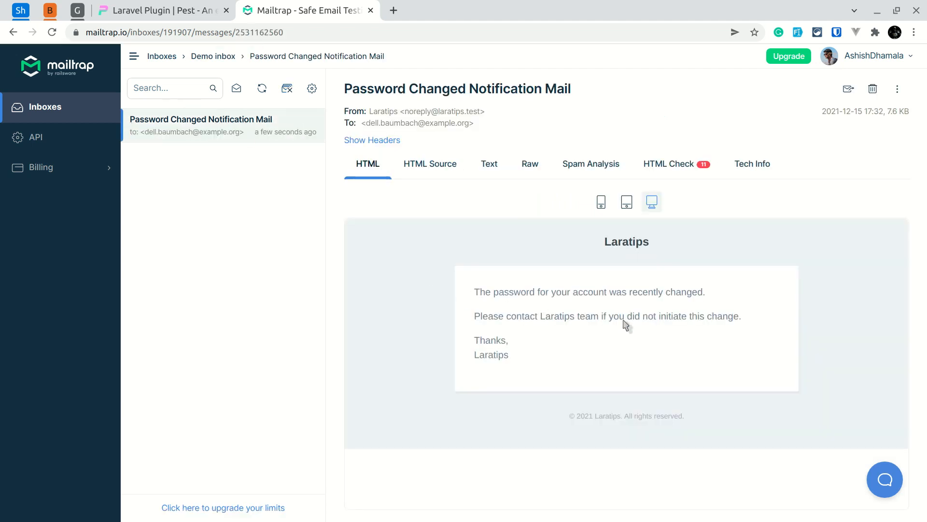
left_click_drag(475, 292, 653, 316)
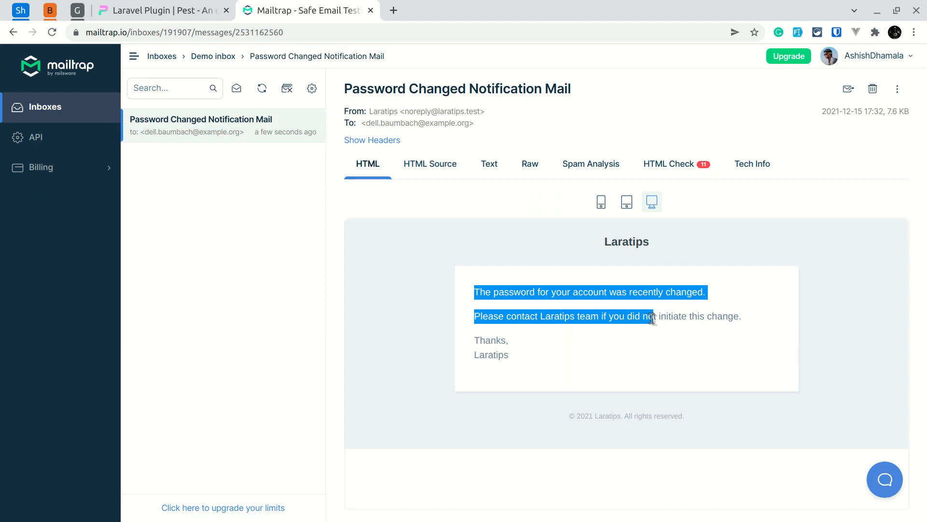
left_click(630, 317)
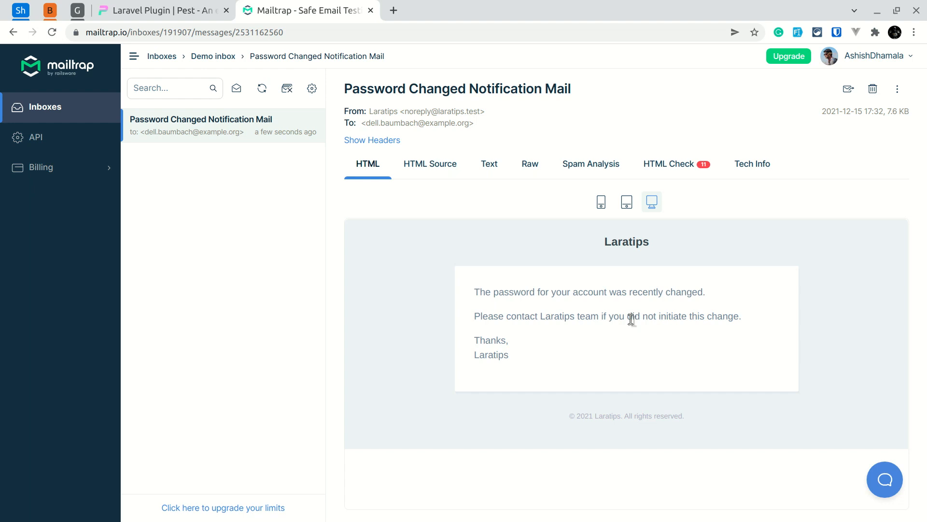
mouse_move(633, 324)
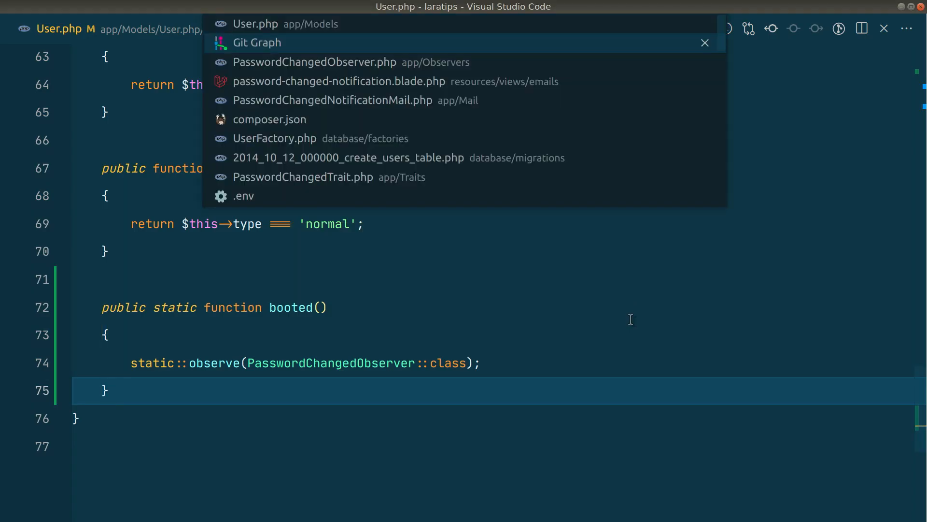
- Return to PasswordChangedObserver.php and focus the Mail::to sending line
left_click(315, 63)
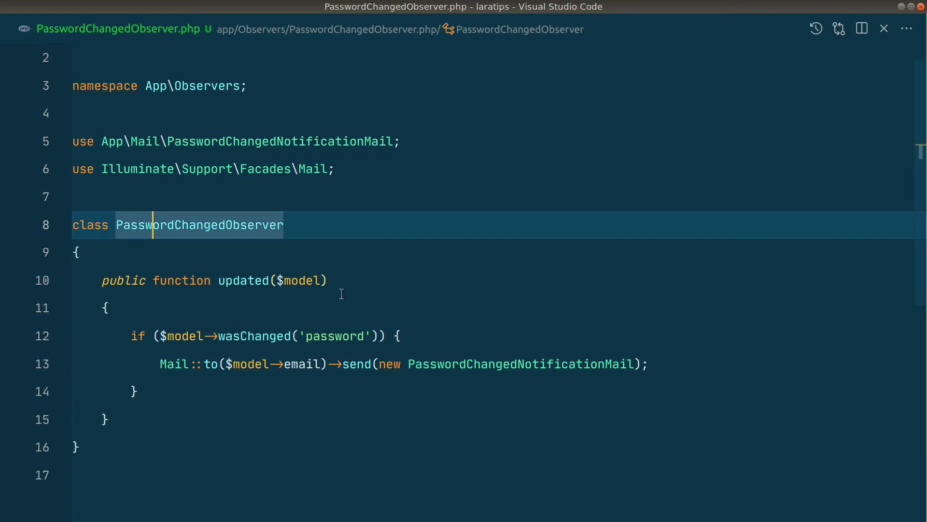
left_click(305, 364)
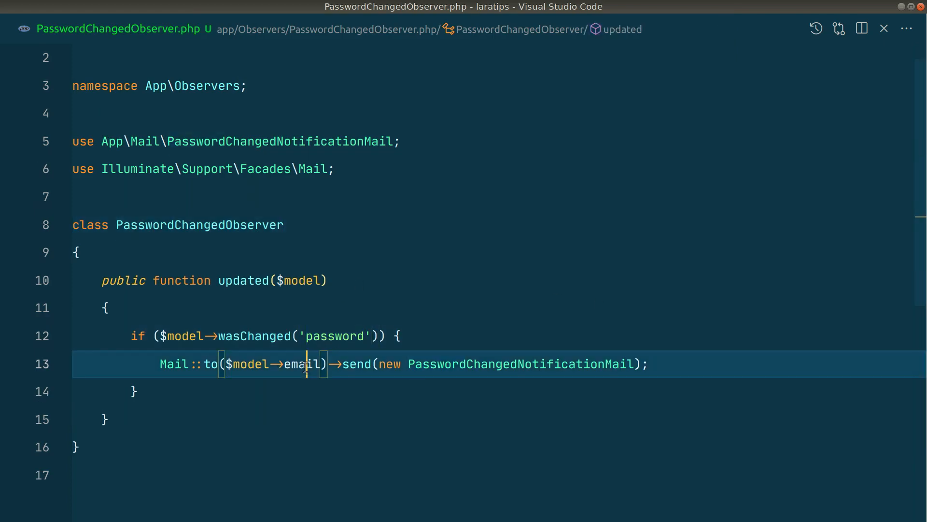